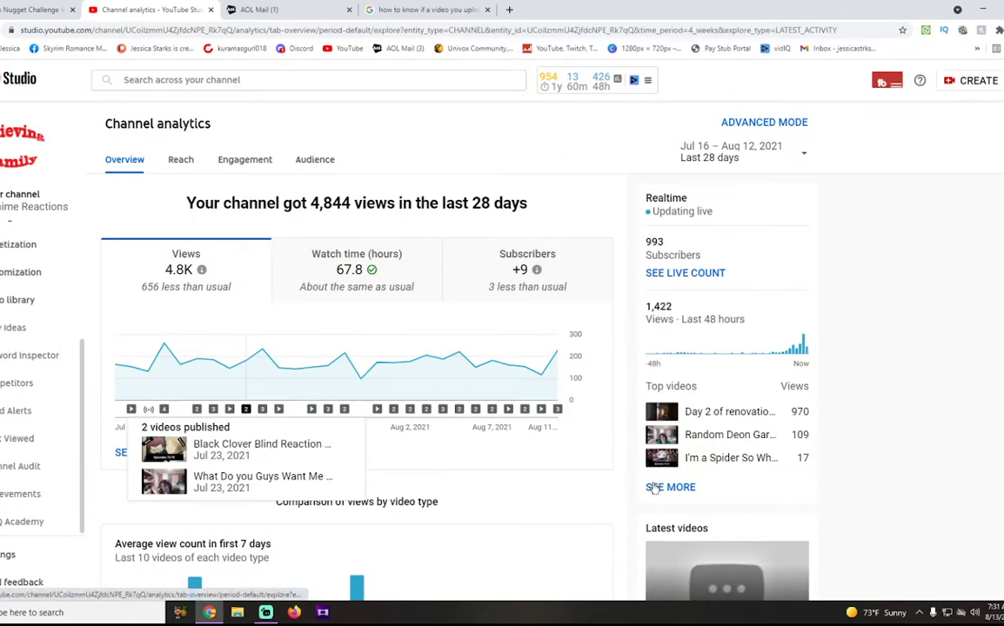
- Open the full realtime report listing per-video views, led by 'Day 2 of renovations'
left_click(669, 487)
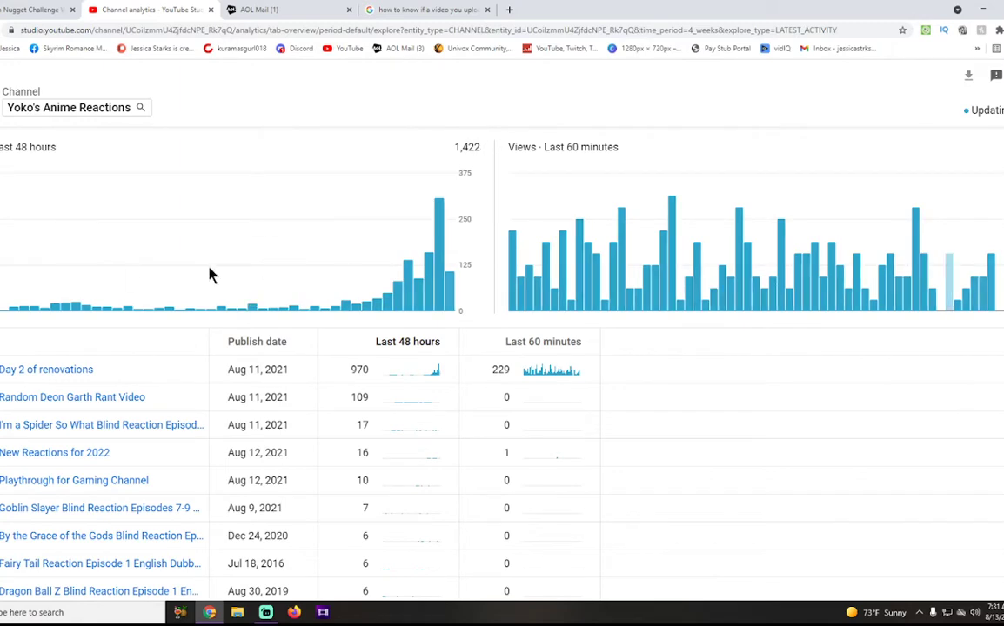
mouse_move(571, 309)
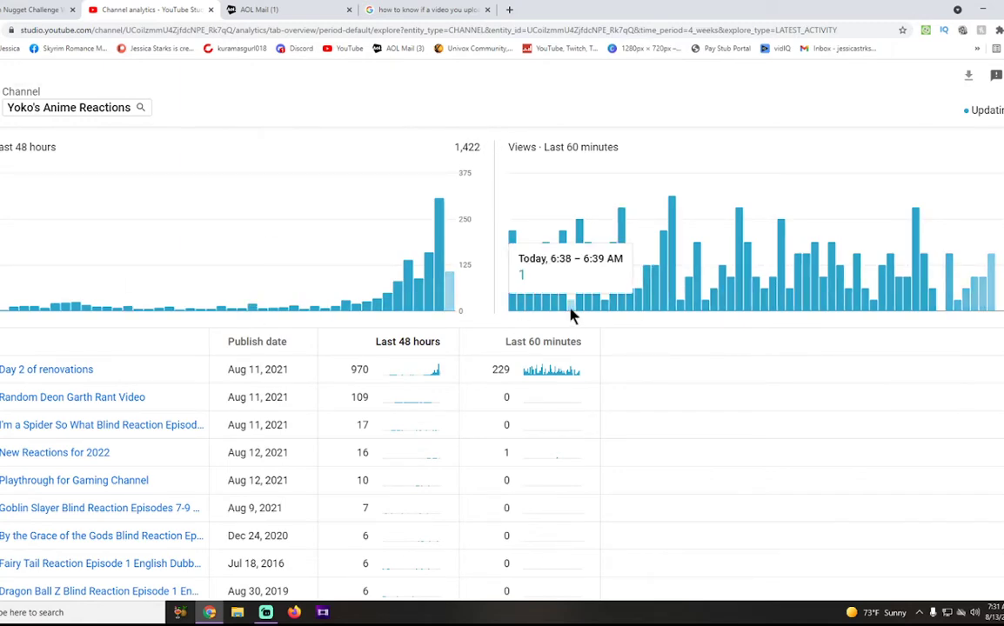
mouse_move(559, 303)
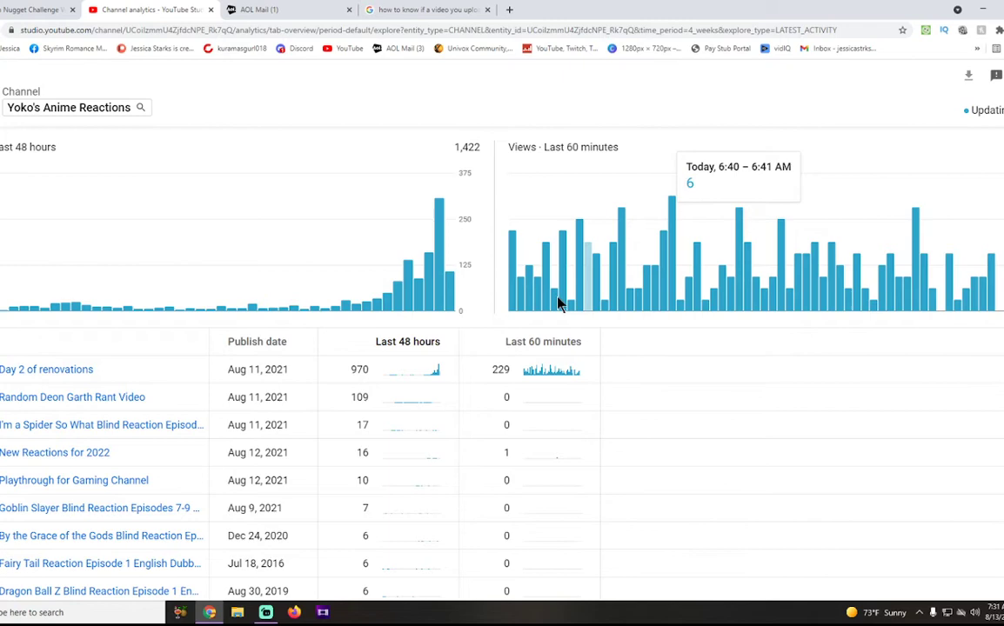
mouse_move(441, 296)
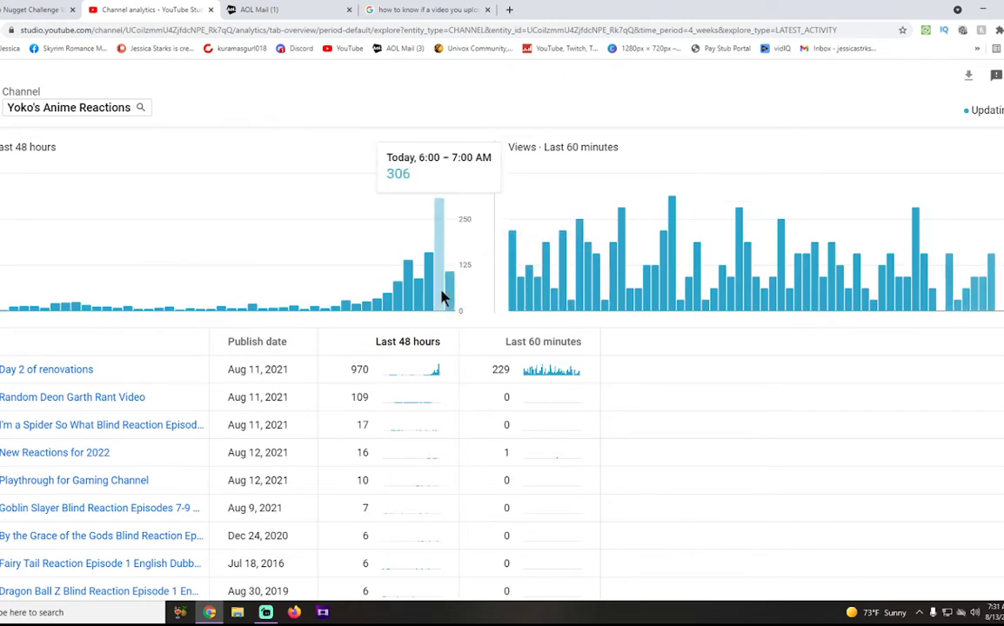
mouse_move(743, 300)
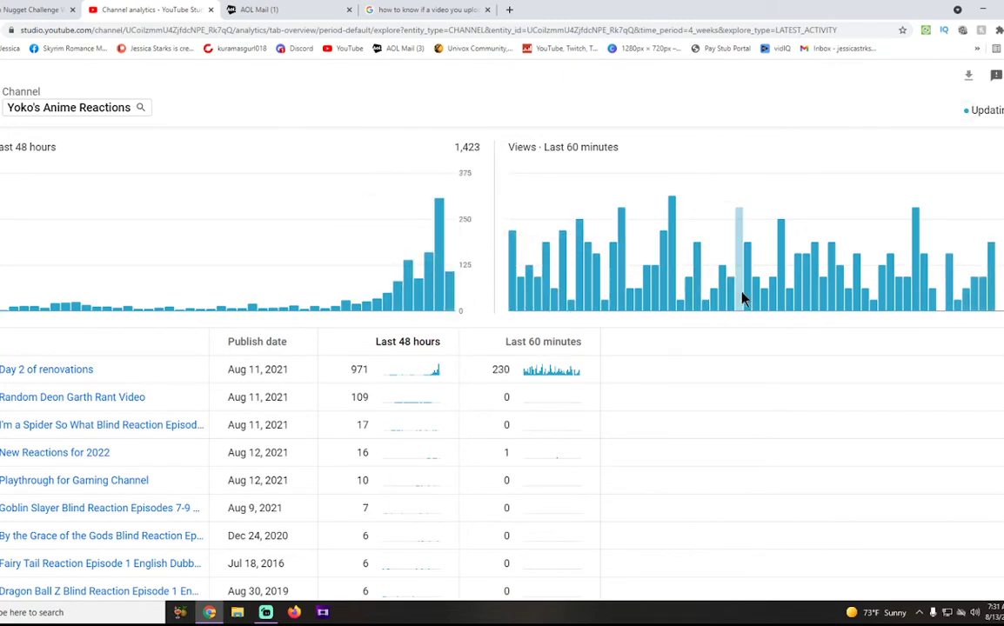
mouse_move(566, 335)
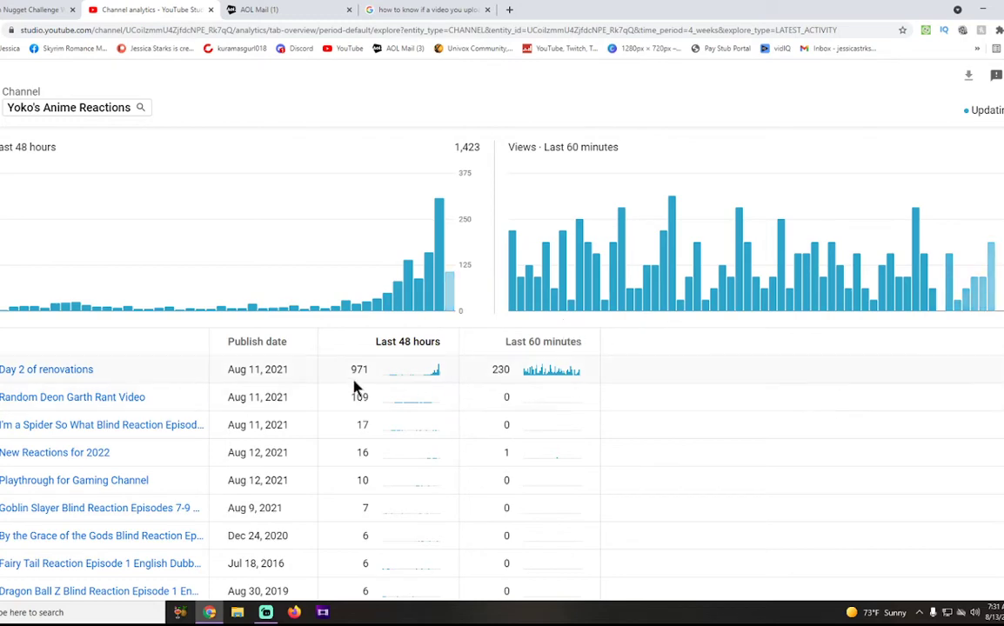
mouse_move(46, 368)
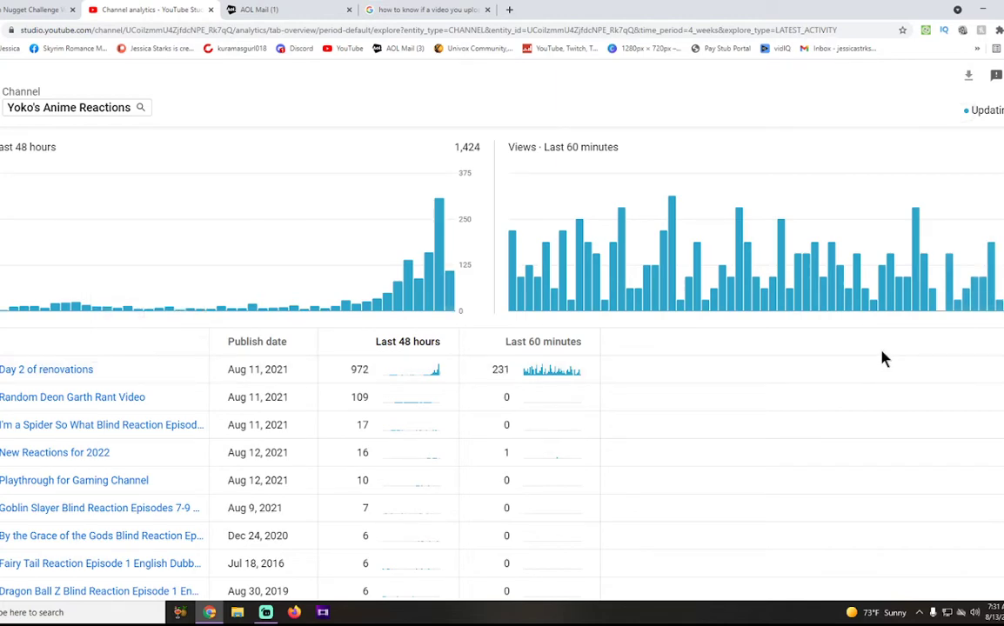
mouse_move(774, 374)
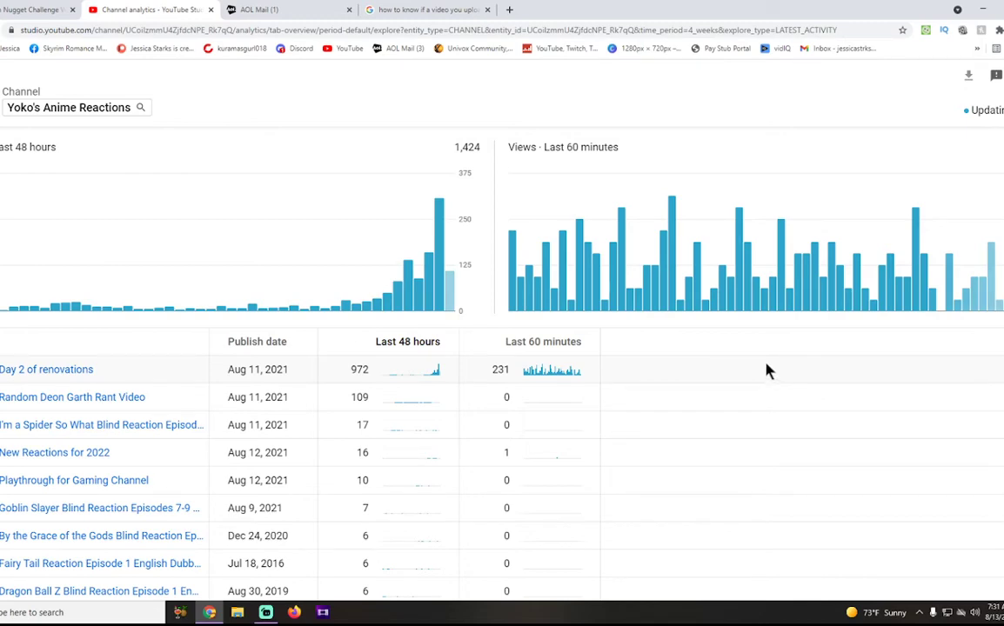
mouse_move(742, 407)
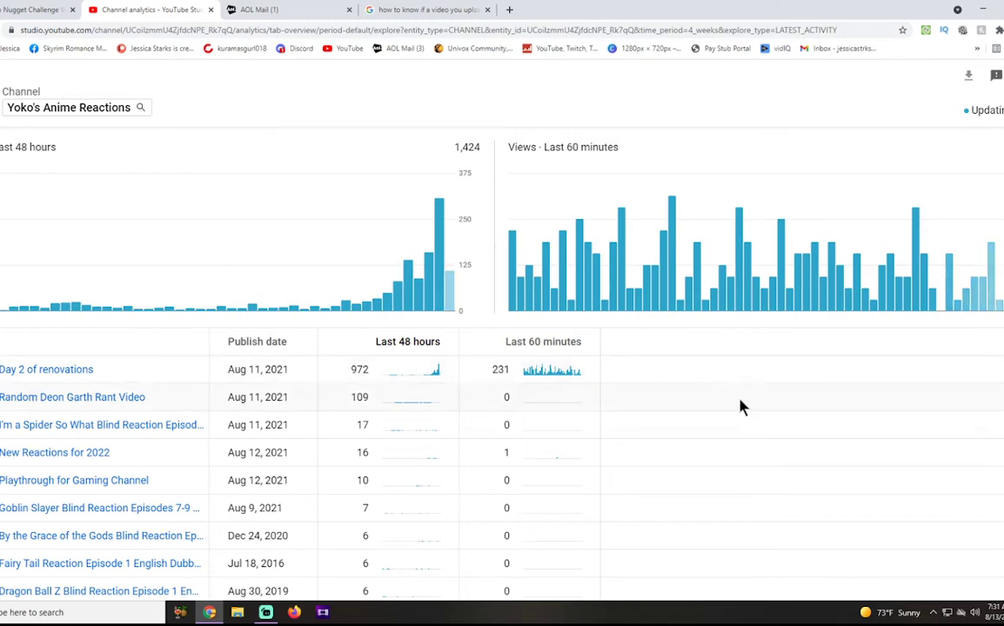
mouse_move(595, 90)
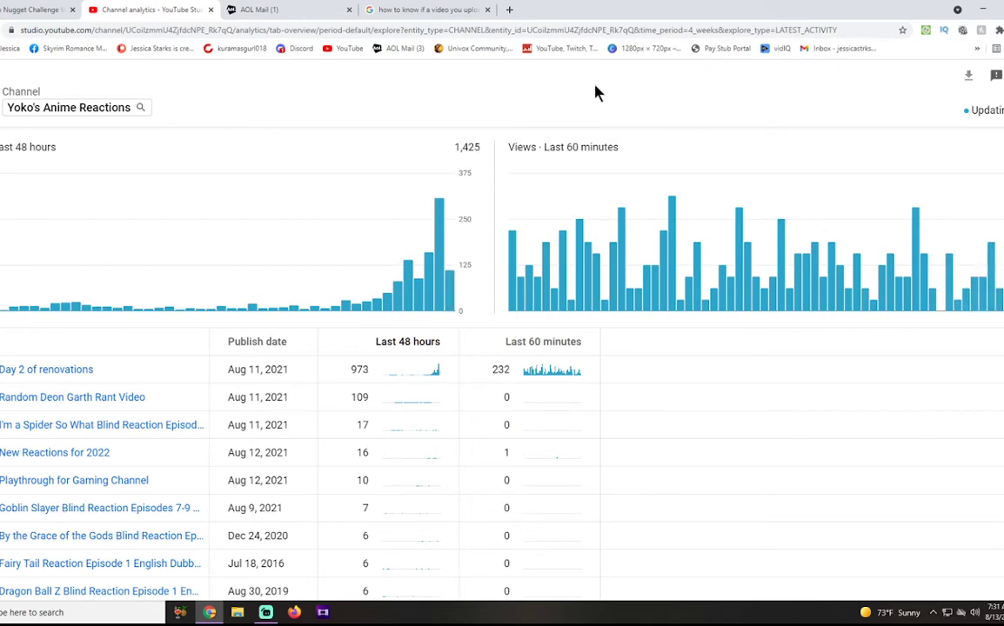
mouse_move(605, 100)
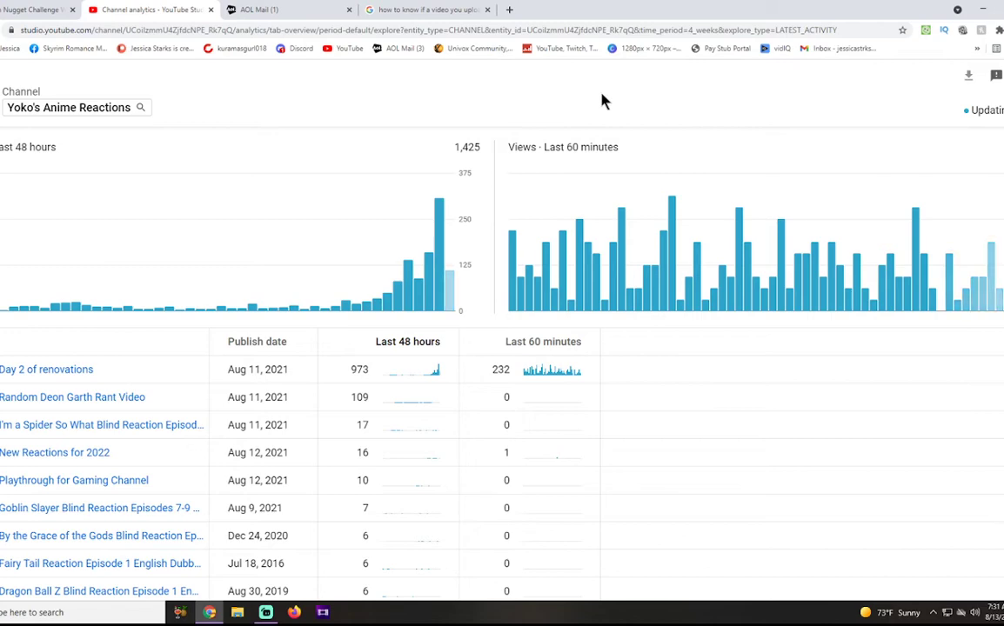
mouse_move(617, 95)
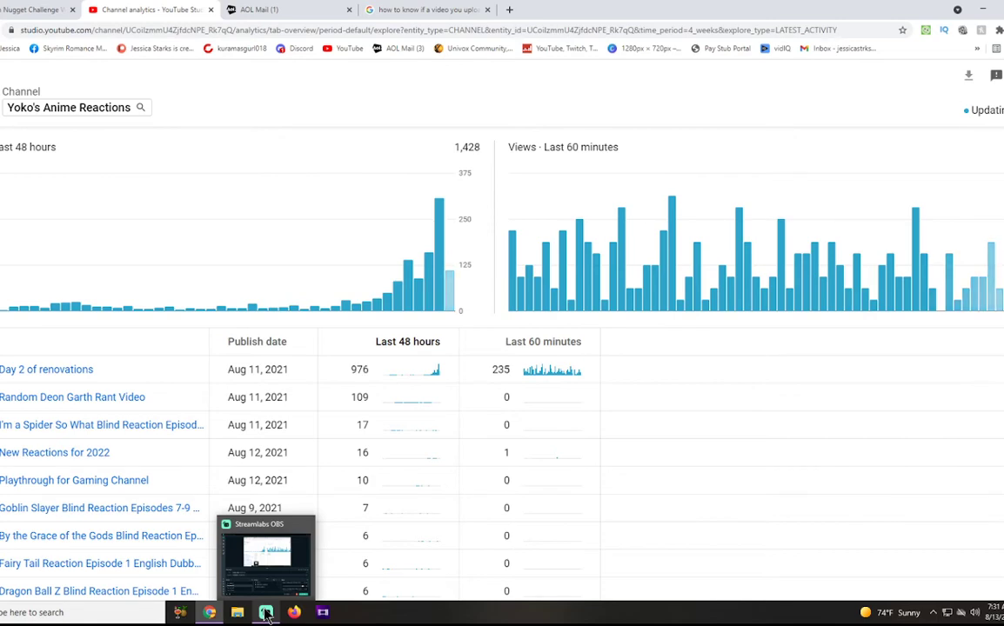
left_click(266, 613)
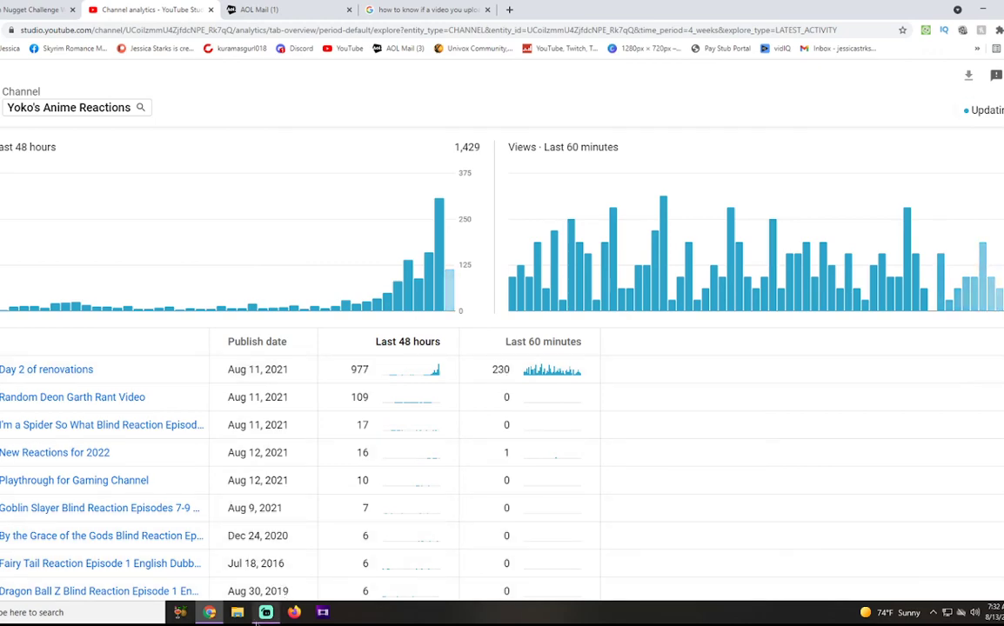
- Restore the Streamlabs OBS window from the taskbar, showing its 1:30 recording timer
left_click(265, 611)
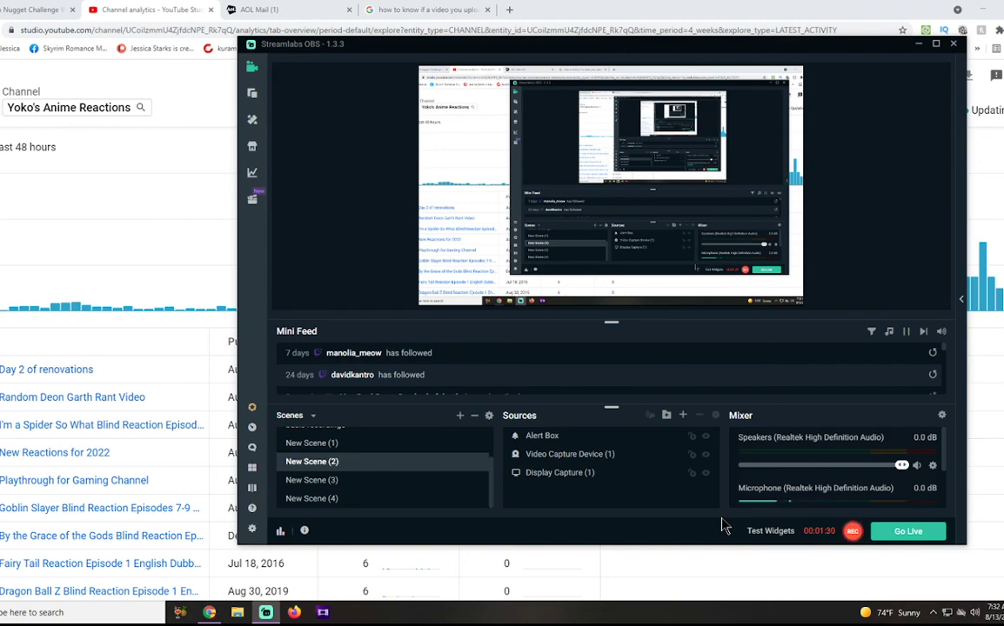
mouse_move(831, 528)
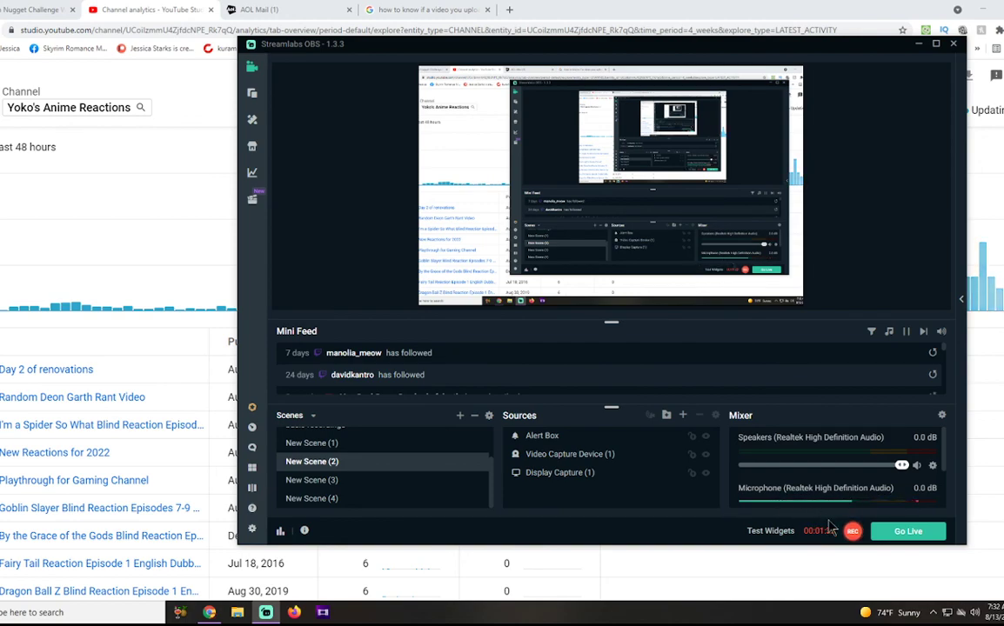